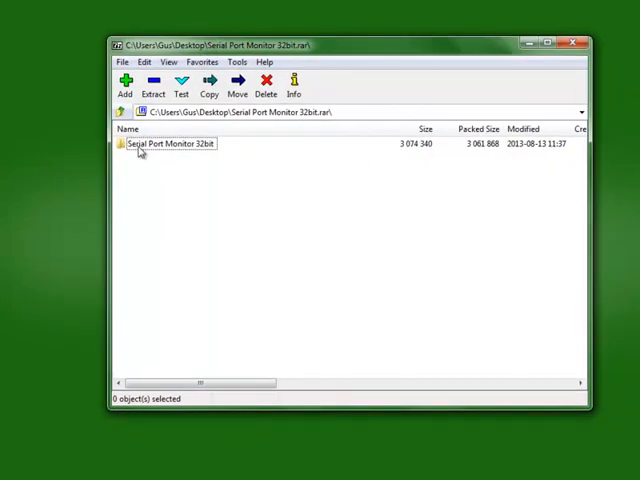
Enter the Serial Port Monitor 32bit folder and select free-serial-port-monitor.exe.
click(168, 144)
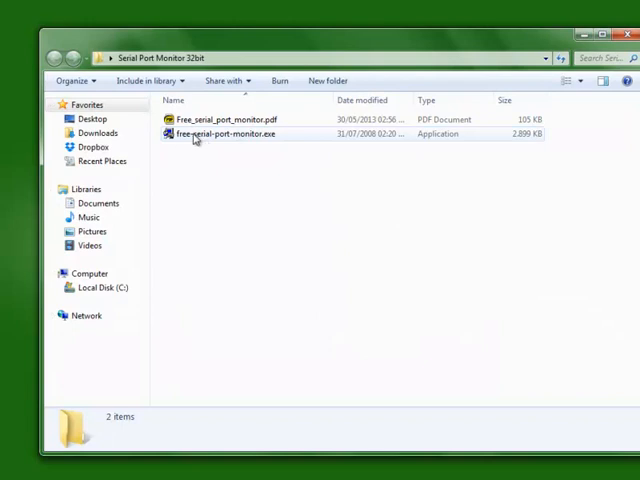
click(224, 132)
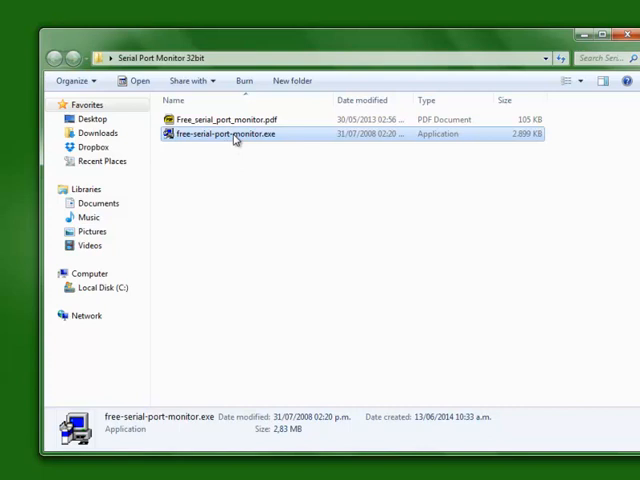
Launch the setup in English, accept the license and choose Express Installation.
double_click(222, 132)
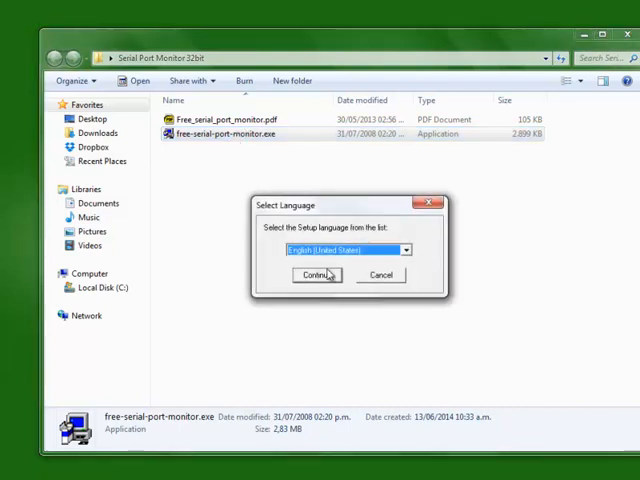
click(316, 276)
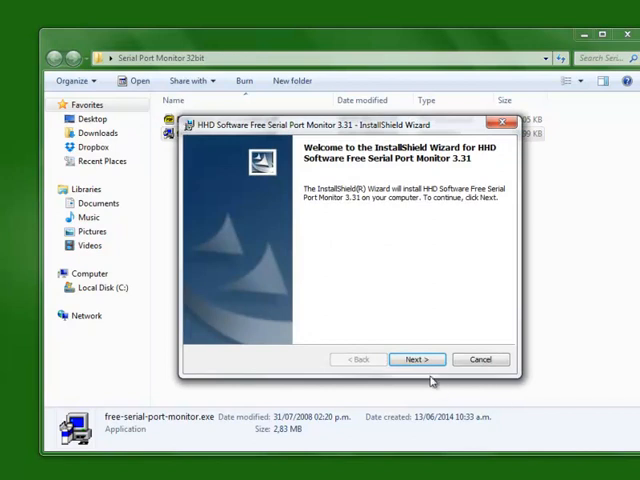
click(416, 360)
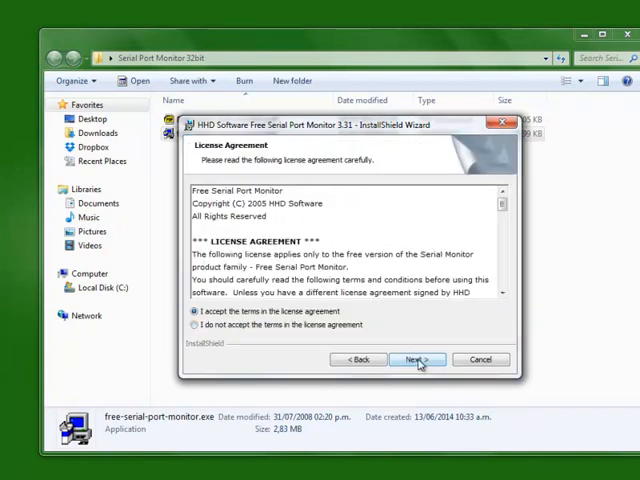
click(416, 360)
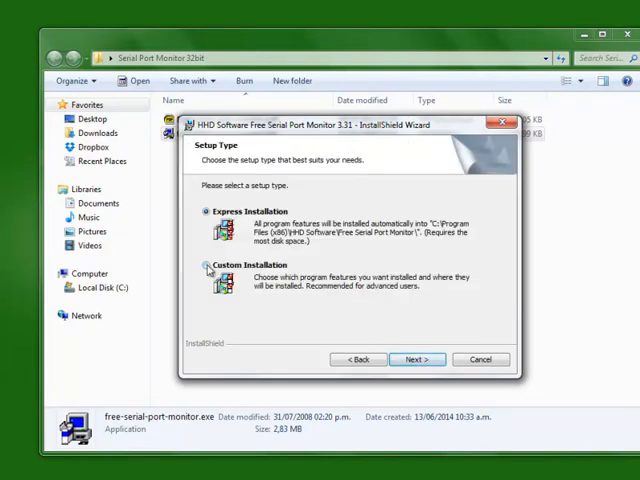
click(416, 360)
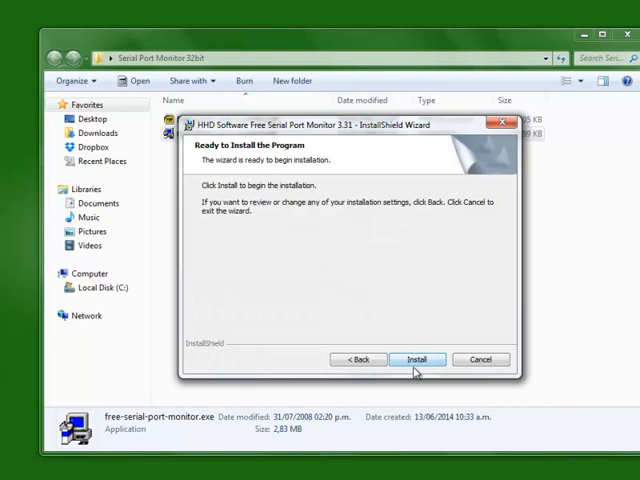
Install Free Serial Port Monitor 3.31 and finish the wizard.
click(416, 360)
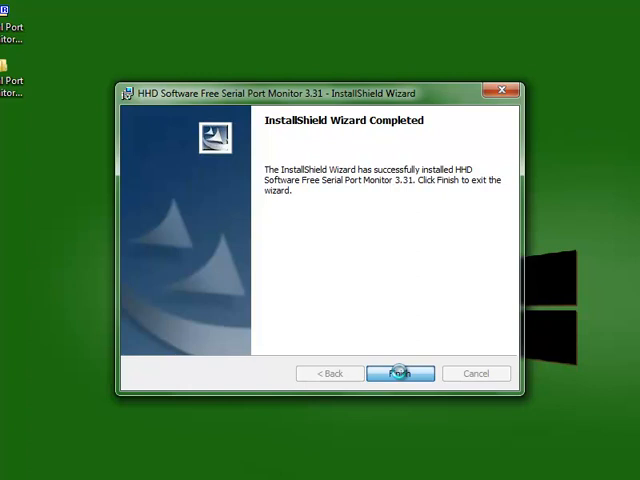
click(400, 372)
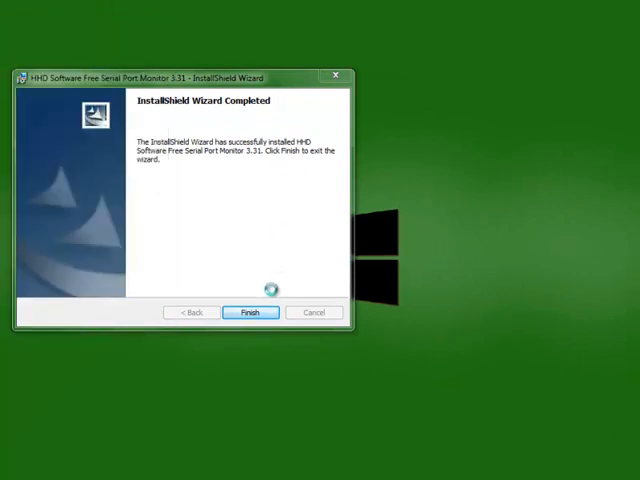
click(250, 312)
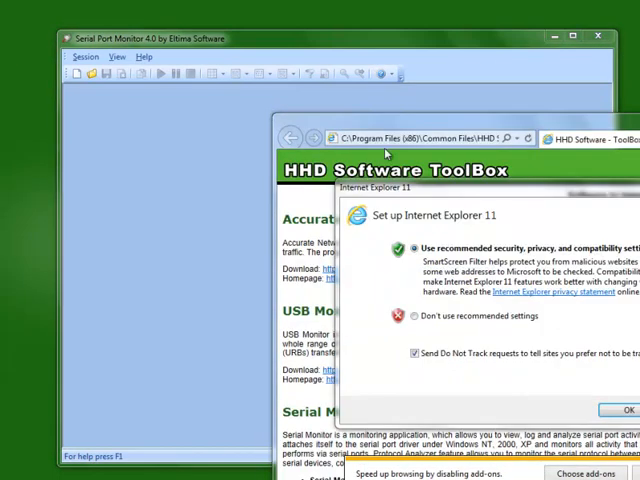
Accept the Internet Explorer 11 recommended settings and close all browser tabs.
click(628, 410)
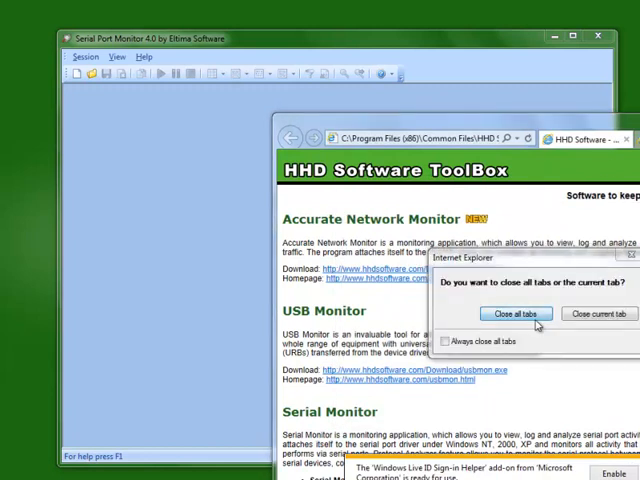
click(512, 312)
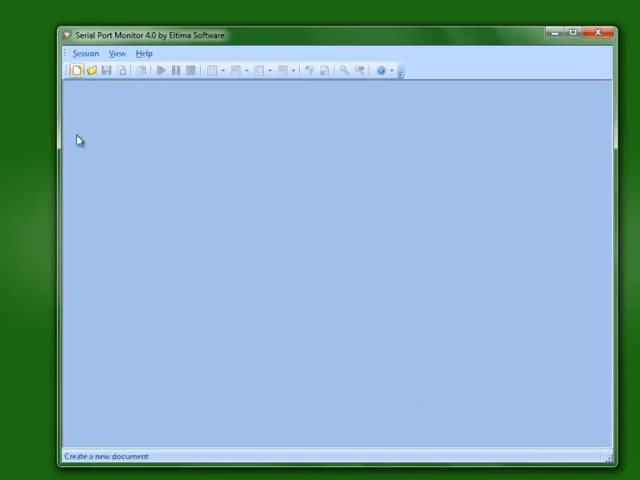
mouse_move(76, 70)
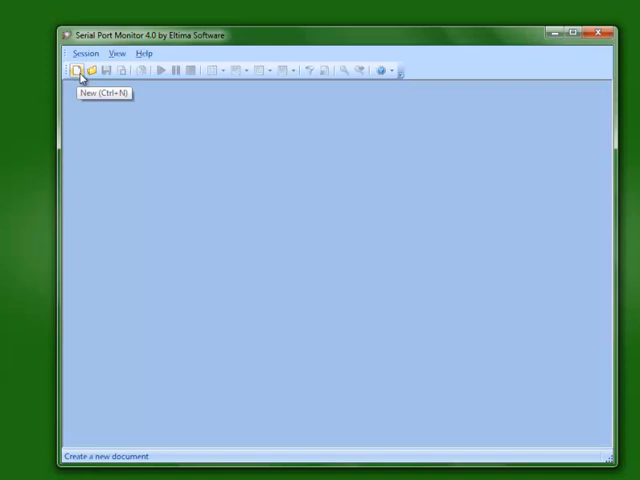
Create a new monitoring session and pick a COM port from the serial port list.
click(76, 68)
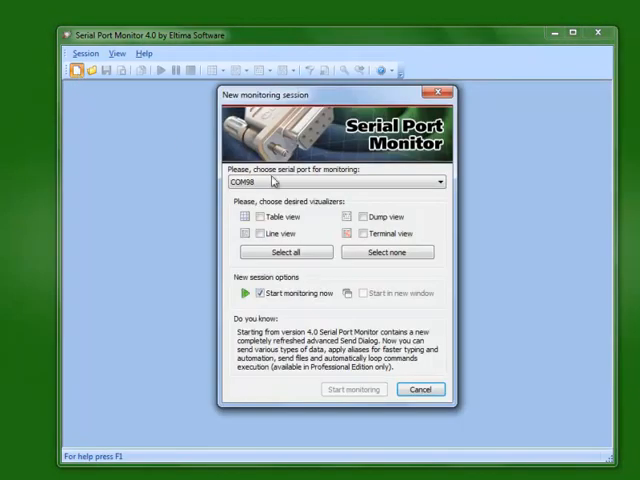
click(436, 182)
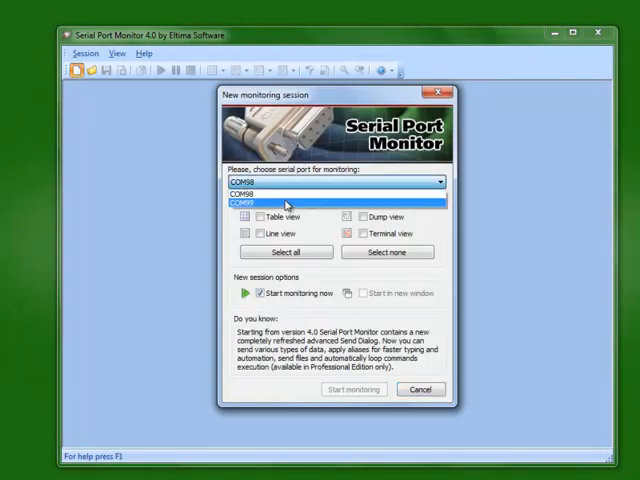
click(284, 192)
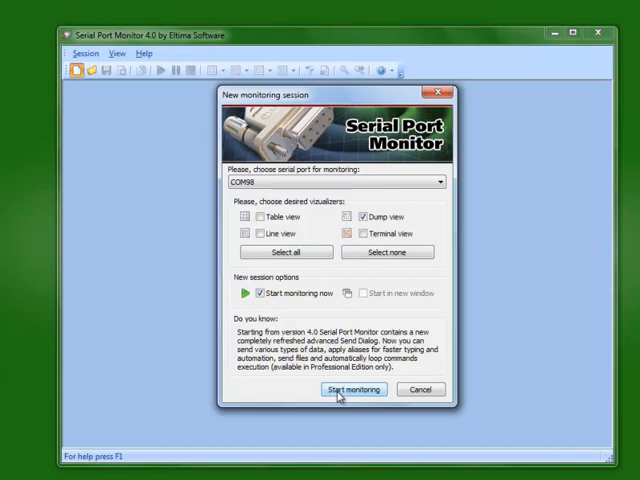
Start monitoring the chosen COM port, opening the empty Dump view.
click(352, 388)
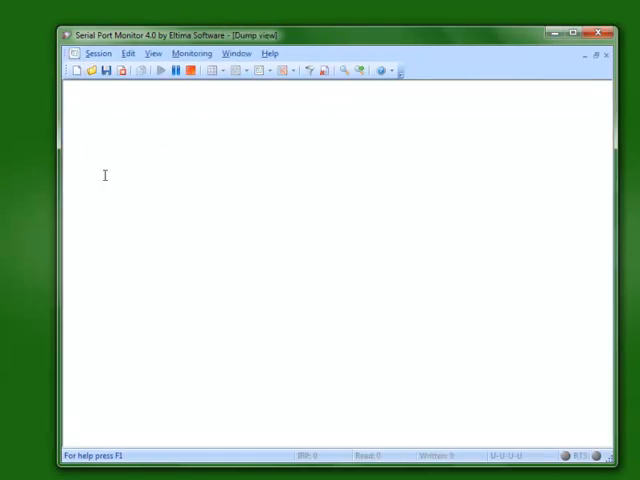
mouse_move(120, 172)
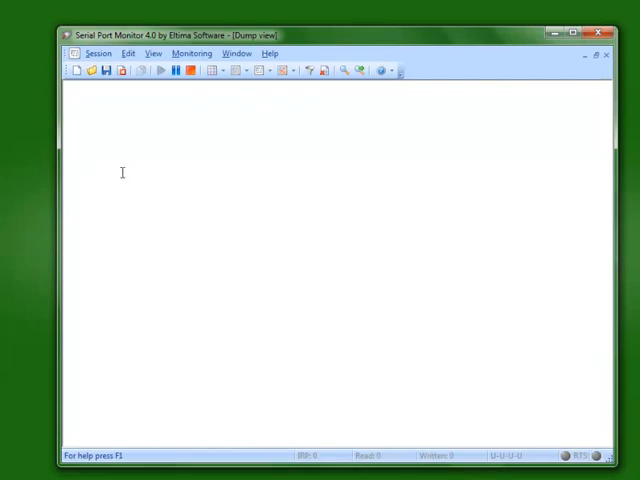